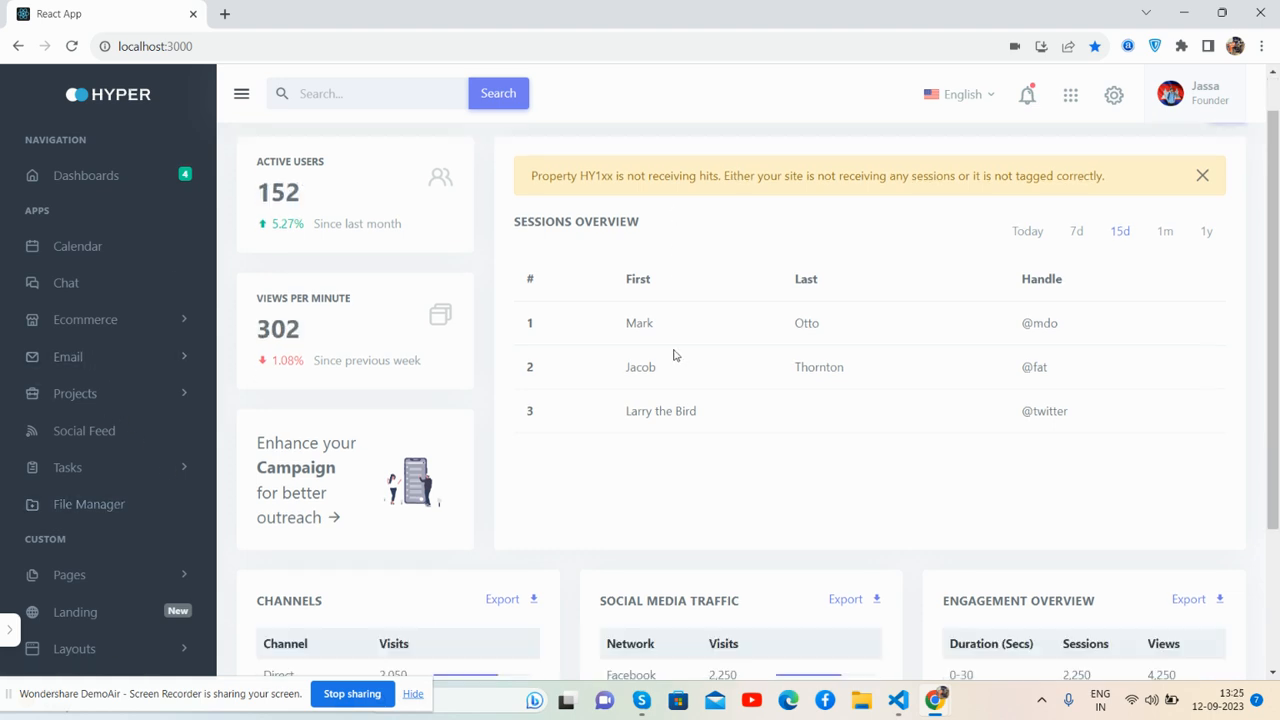
# - Scroll to the top of the Analytics page and collapse the sidebar to icons only
pyautogui.scroll(-3)
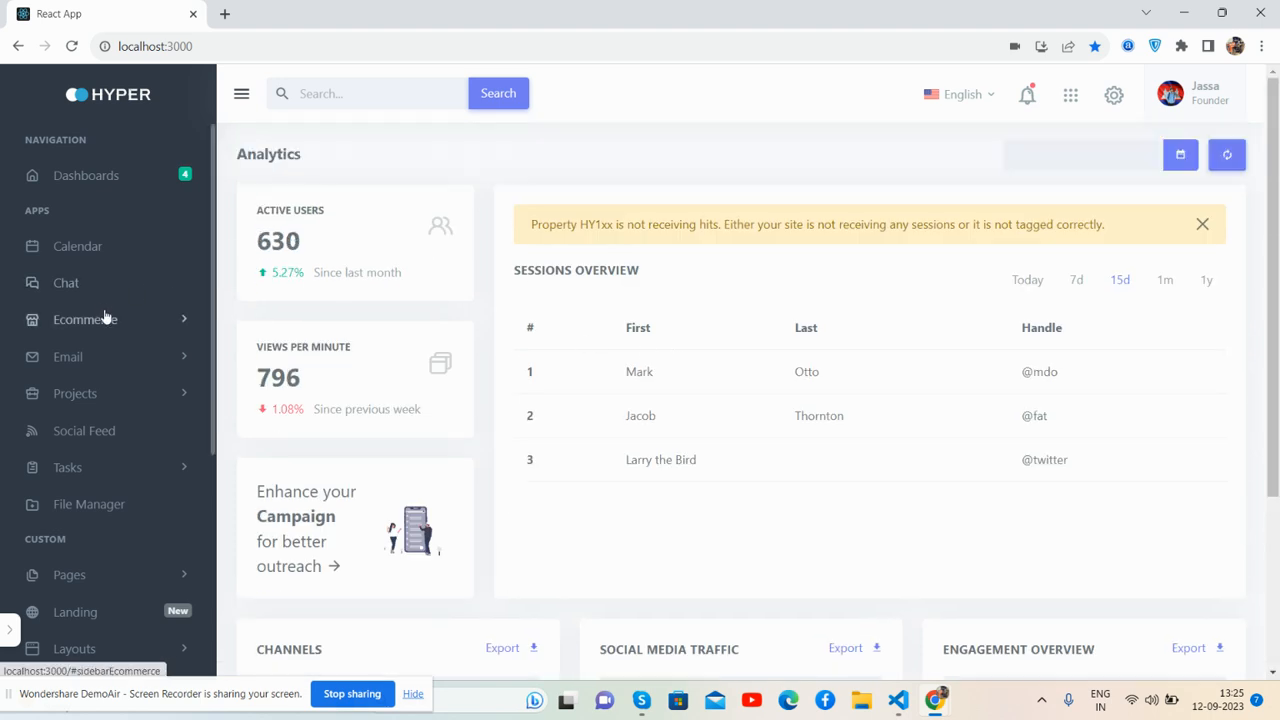
pyautogui.click(85, 319)
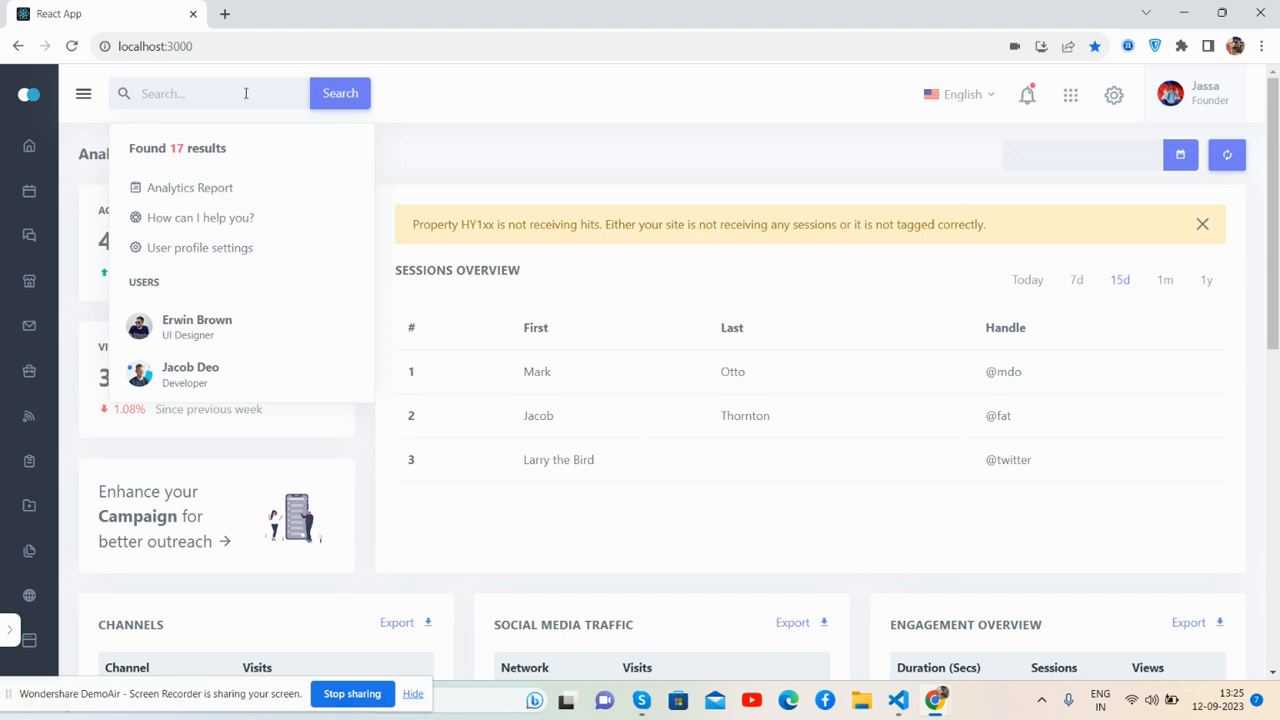
# - Try the search, language, notifications and settings header menus, then expand the sidebar to full width
pyautogui.click(958, 94)
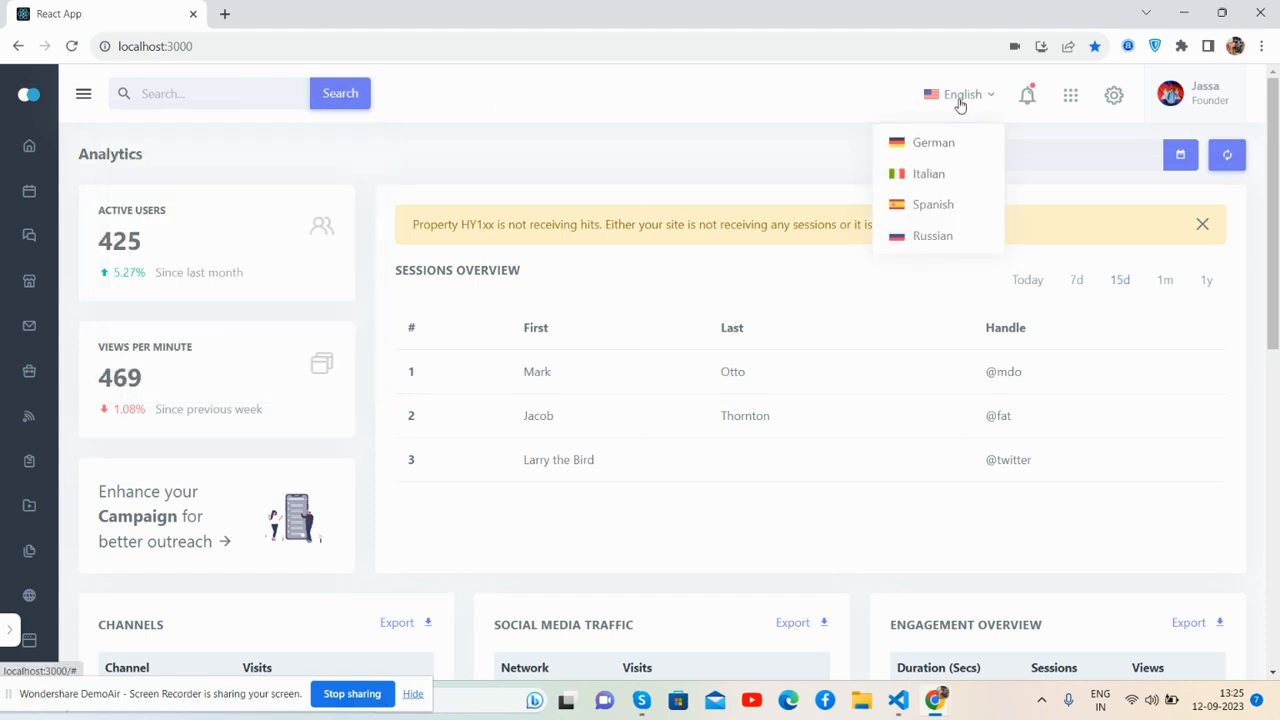
pyautogui.click(1026, 94)
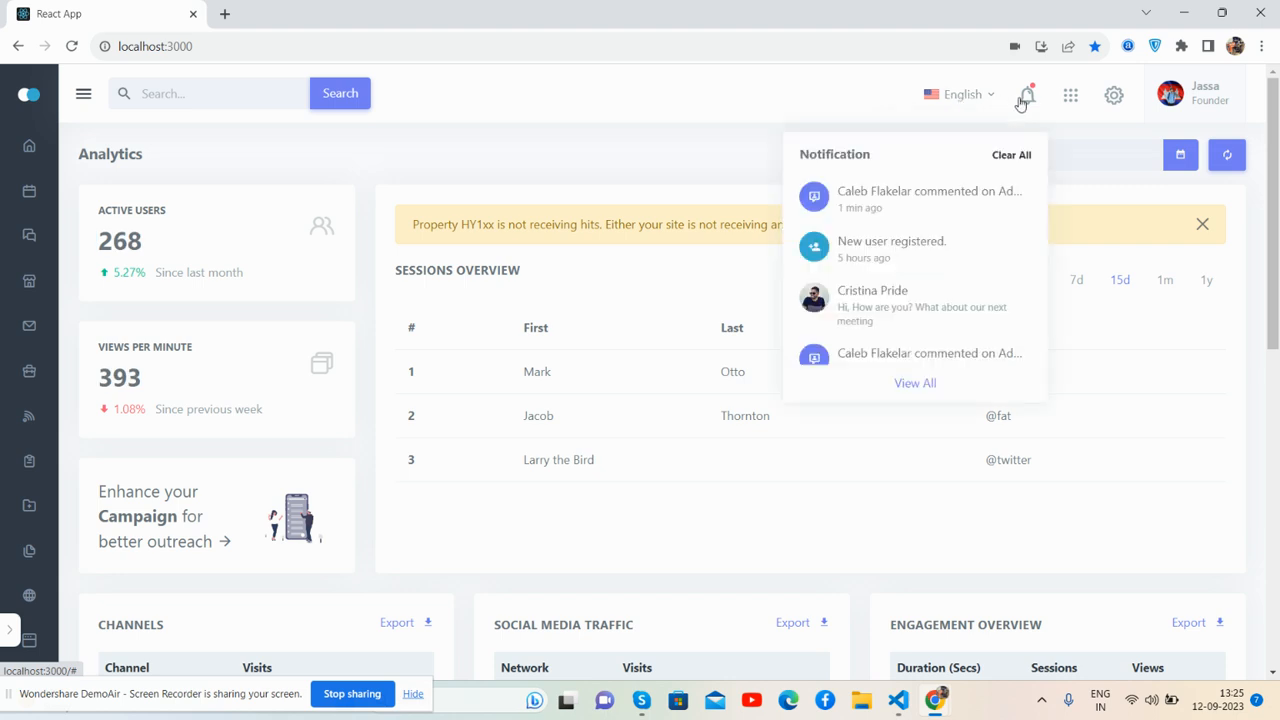
pyautogui.click(1026, 94)
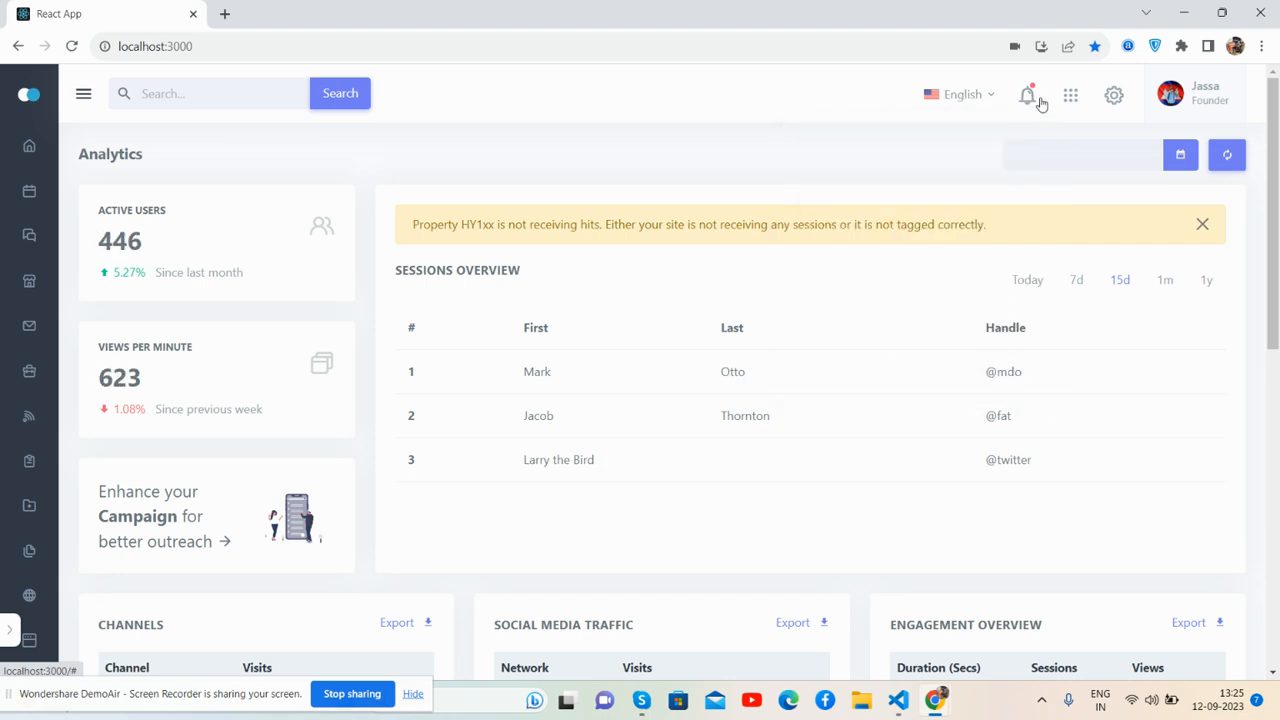
pyautogui.click(1070, 95)
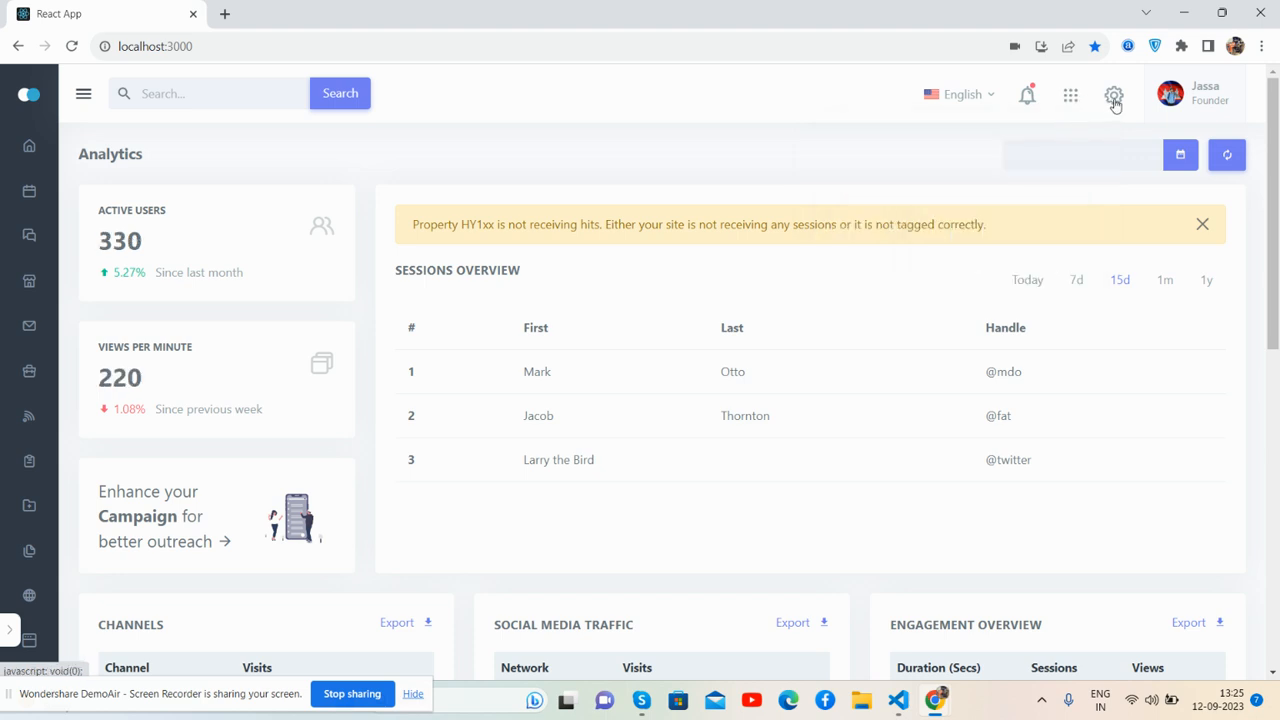
pyautogui.click(1190, 93)
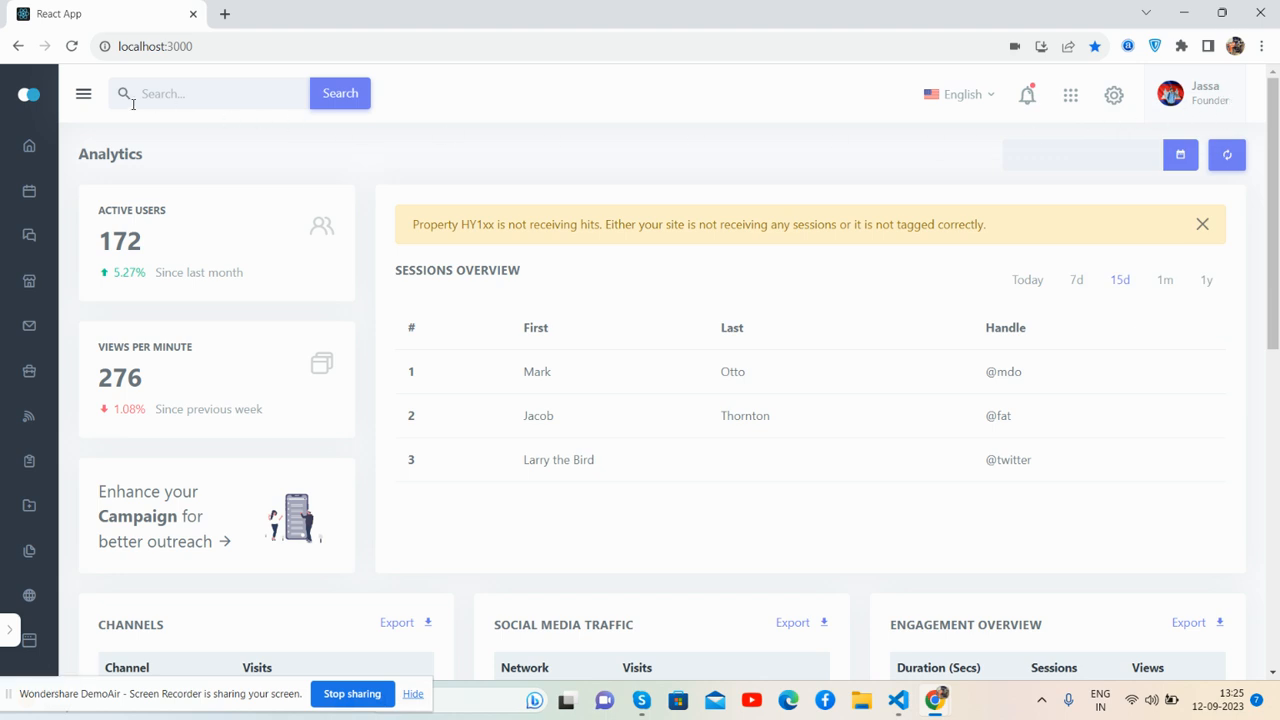
pyautogui.click(83, 93)
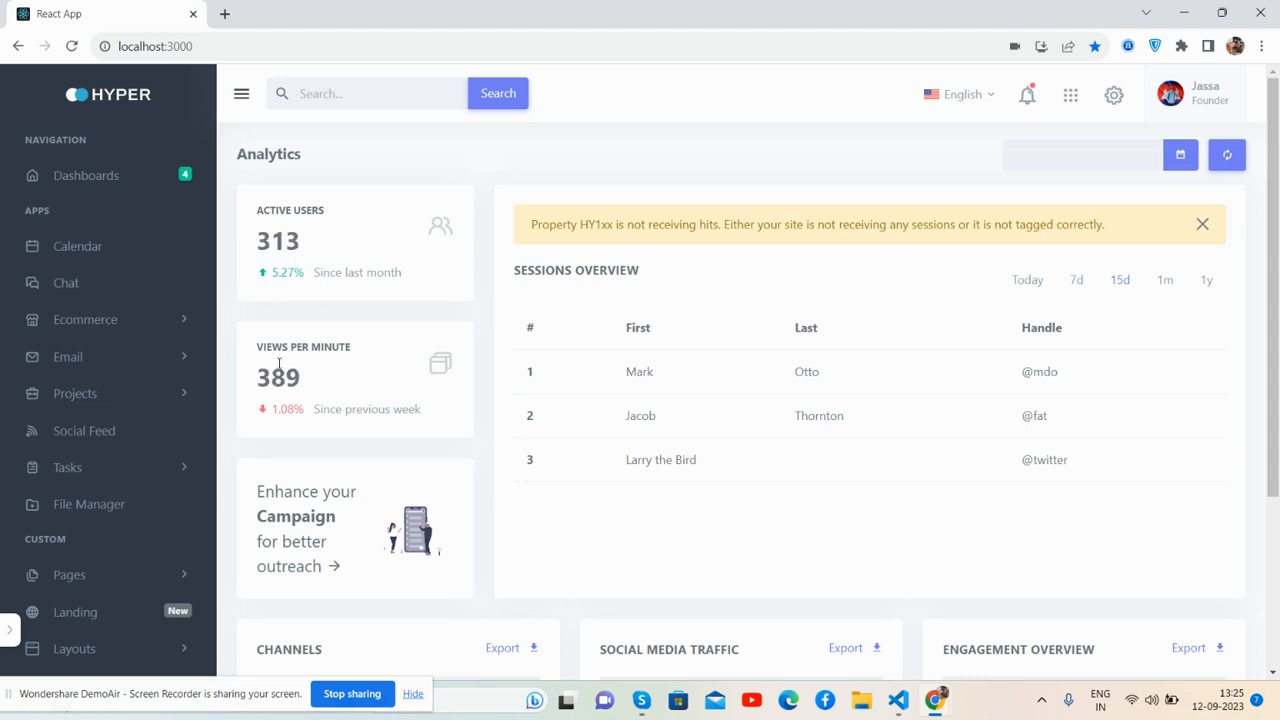
# - Review the Channels, Social Media Traffic and Engagement Overview tables, then open developer tools
pyautogui.scroll(-3)
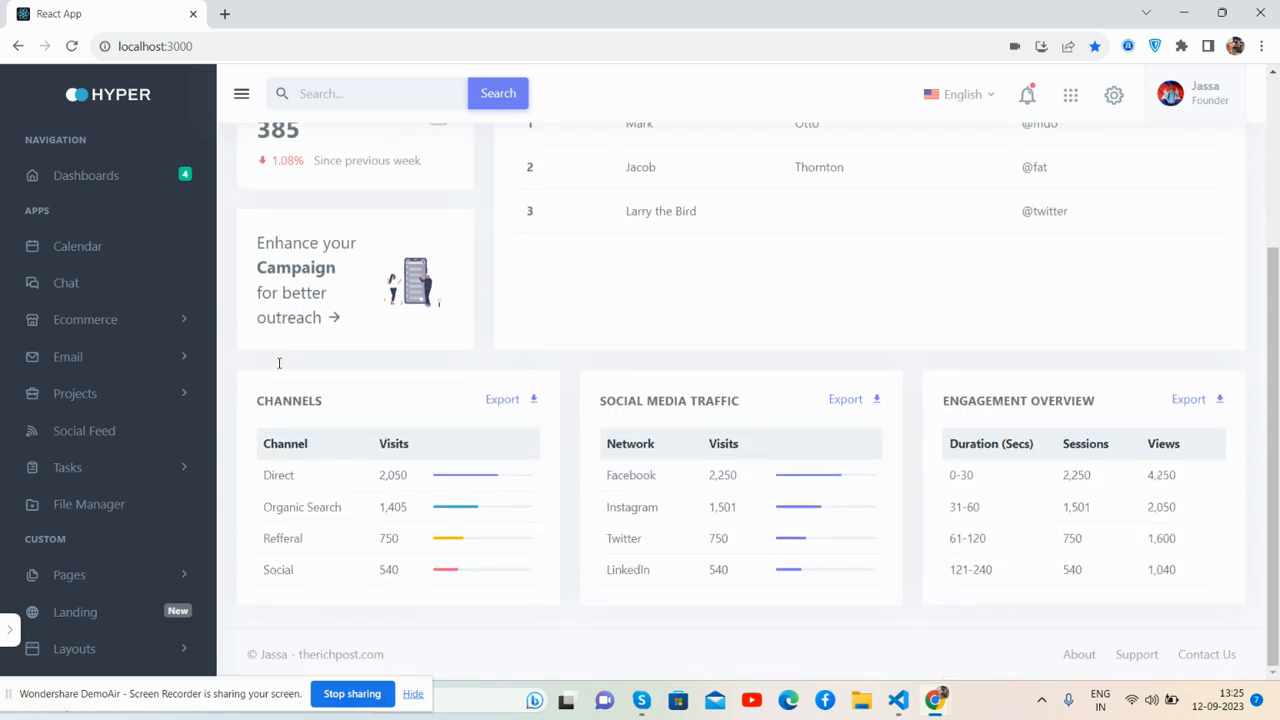
pyautogui.scroll(3)
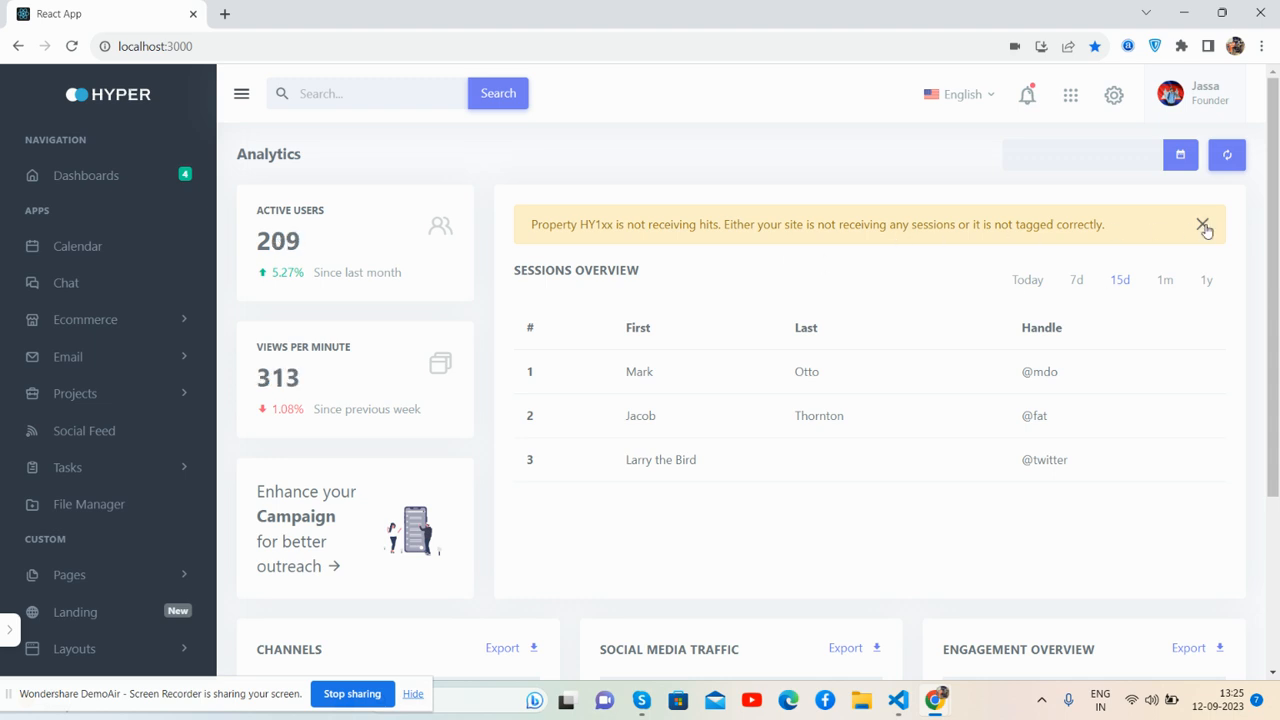
pyautogui.scroll(-3)
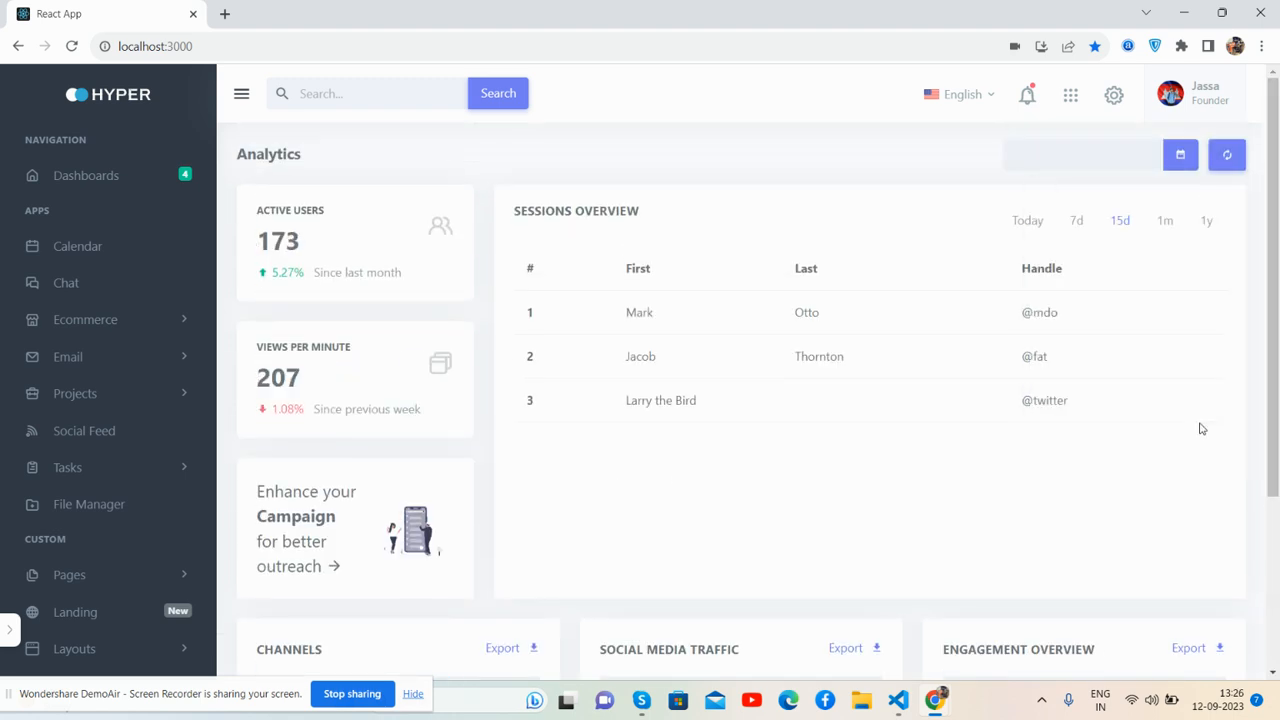
pyautogui.press('F12')
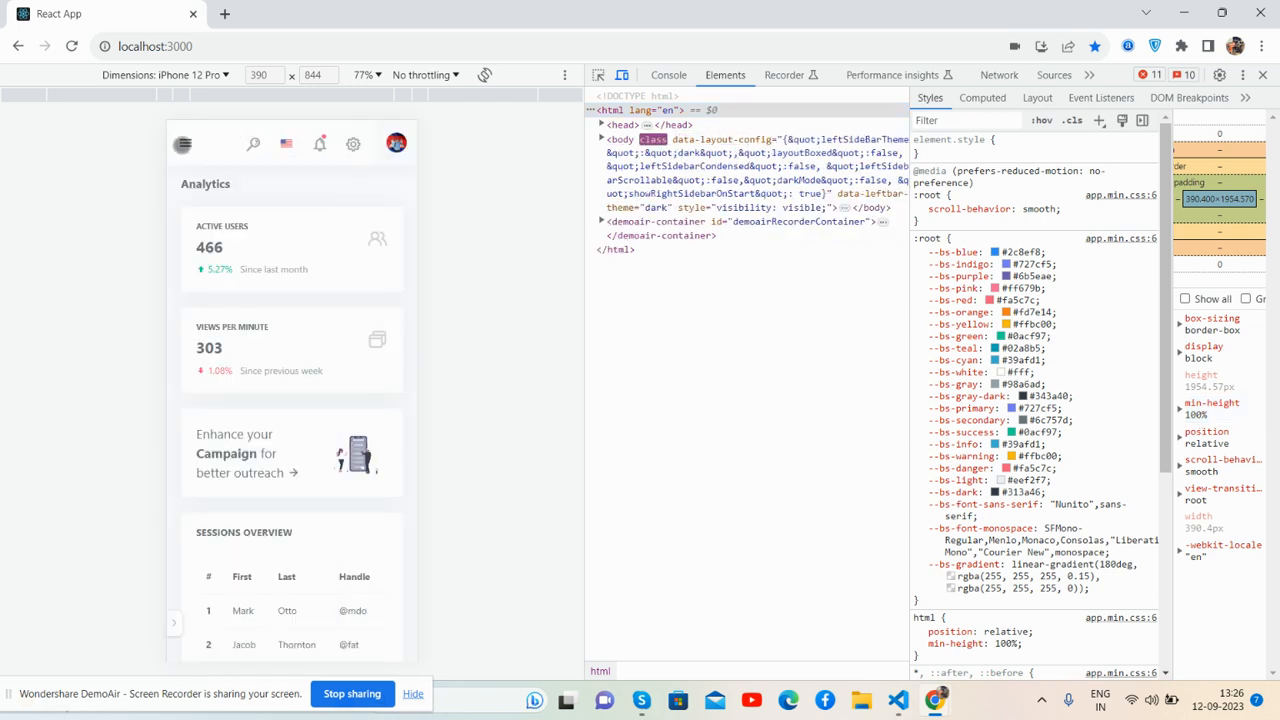
# - Emulate an iPhone XR viewport and open the dashboard's mobile navigation drawer
pyautogui.click(225, 74)
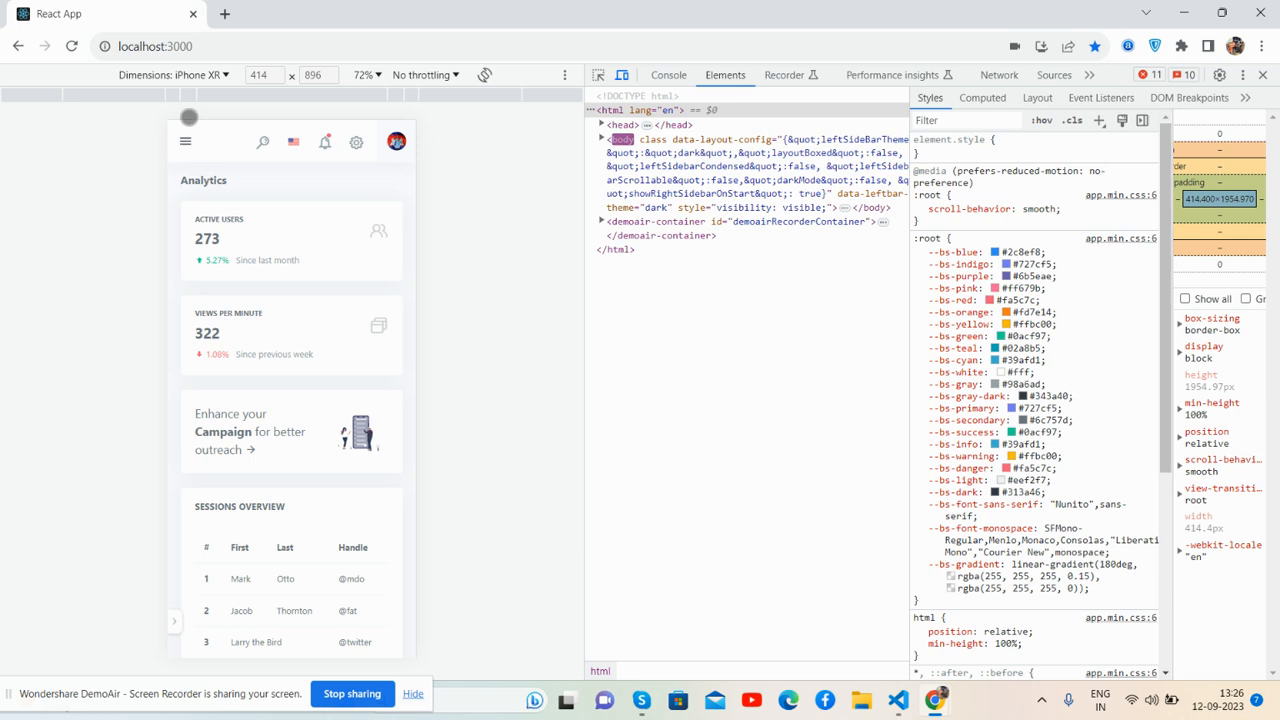
pyautogui.click(185, 141)
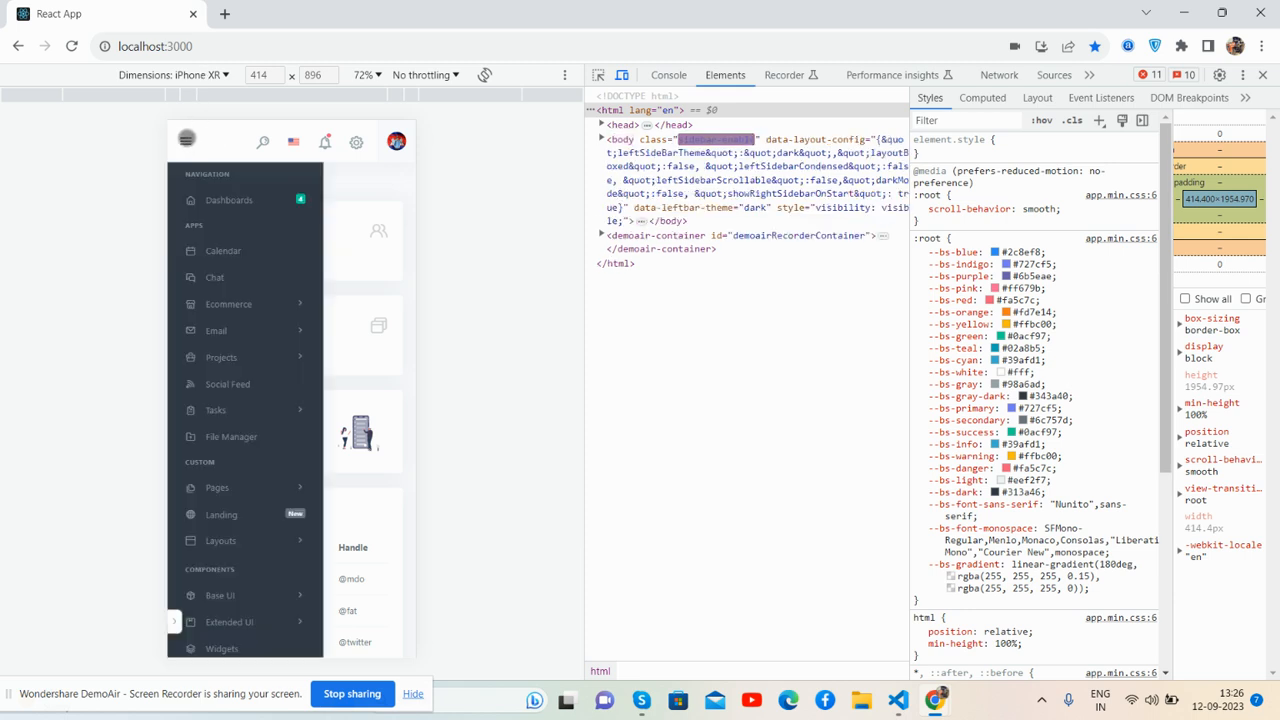